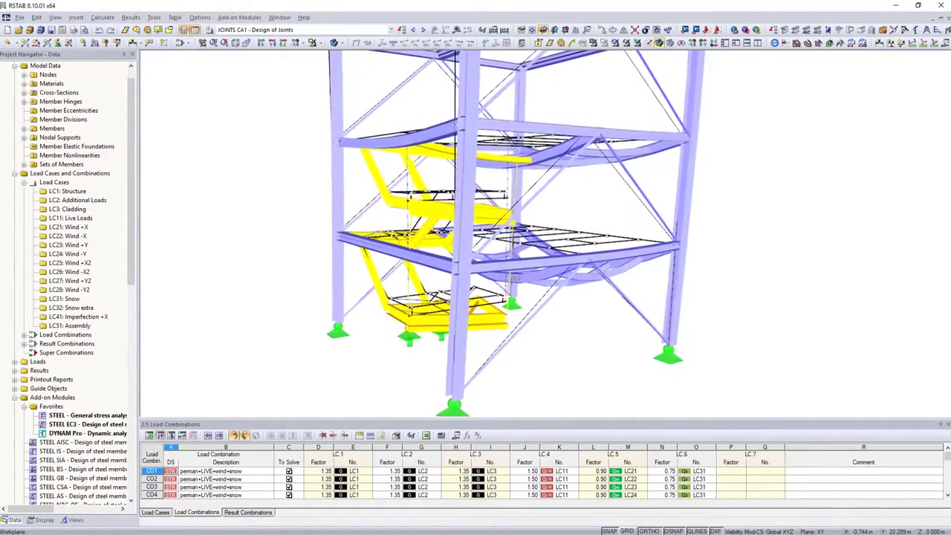
Choose an anchor type for the hinged column base plate in JOINTS 1.6 Anchors.
left_click(501, 167)
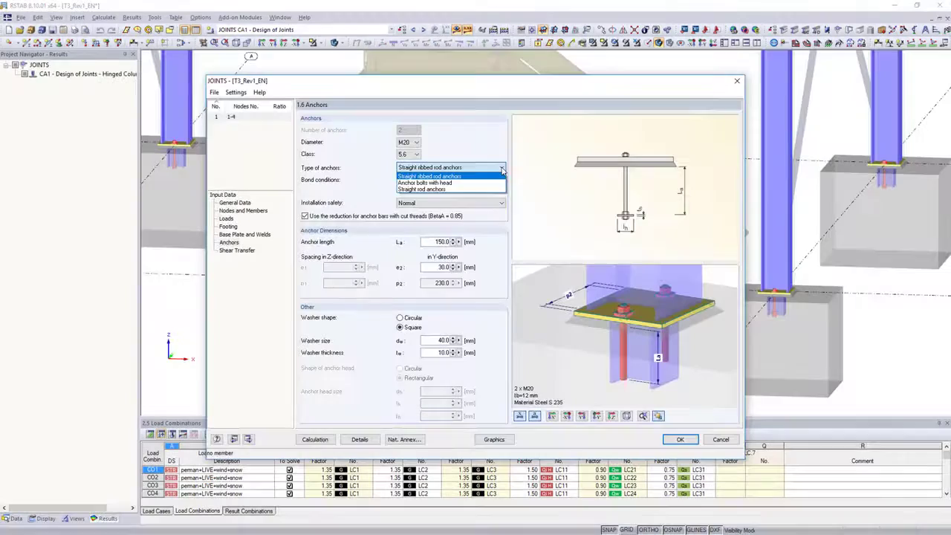
left_click(424, 183)
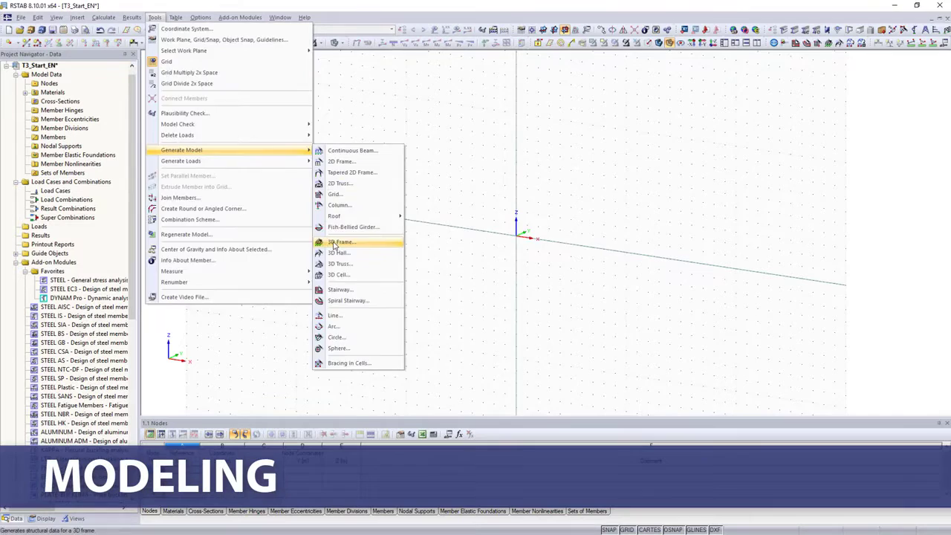
Start the 3D frame generator and pick the HE A 200 column section from the European I-sections.
left_click(341, 241)
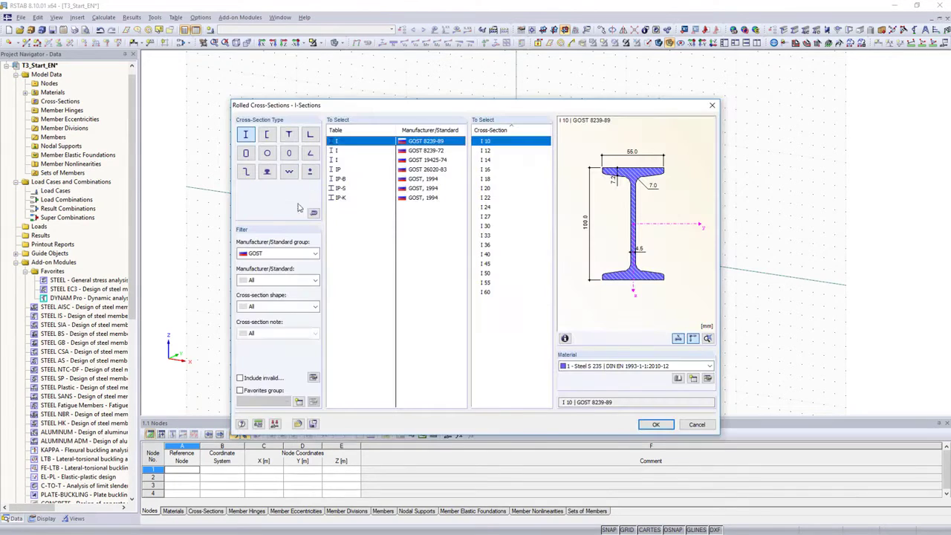
left_click(314, 253)
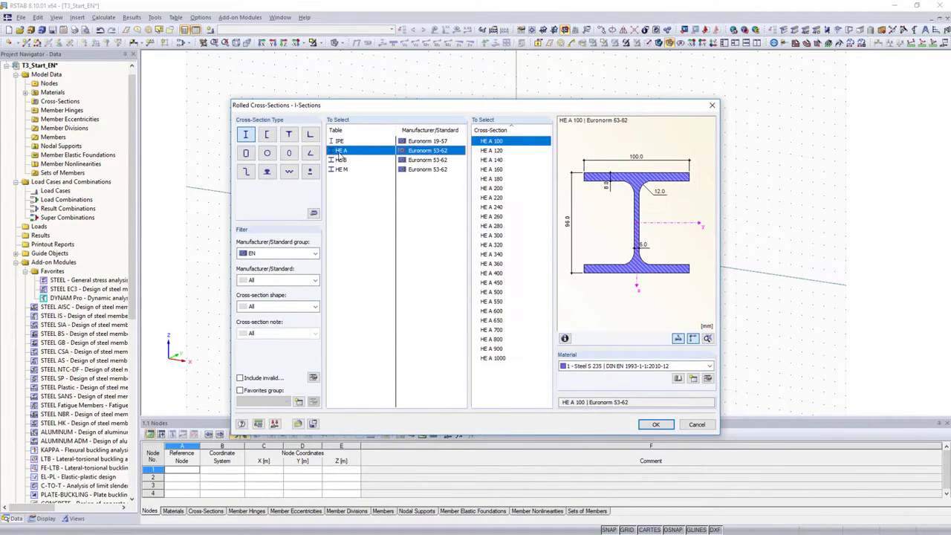
left_click(655, 424)
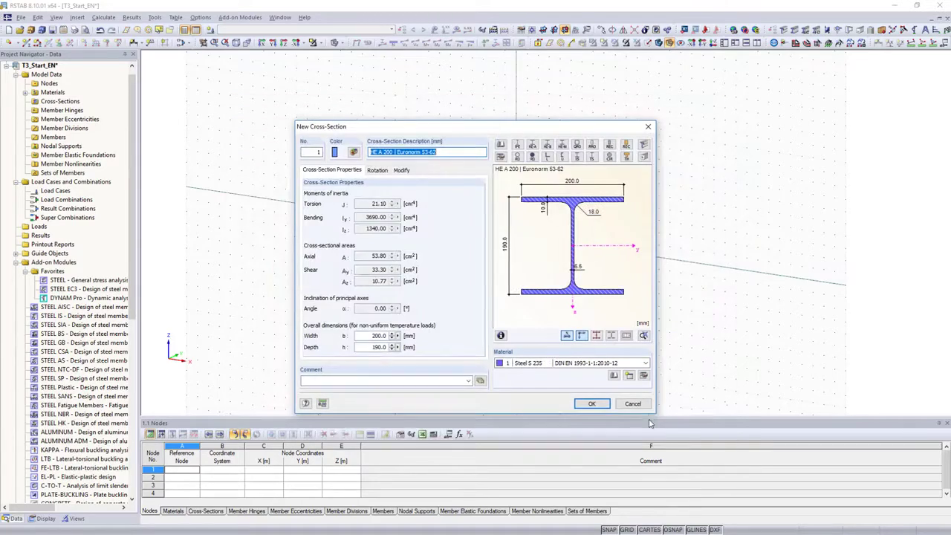
left_click(591, 403)
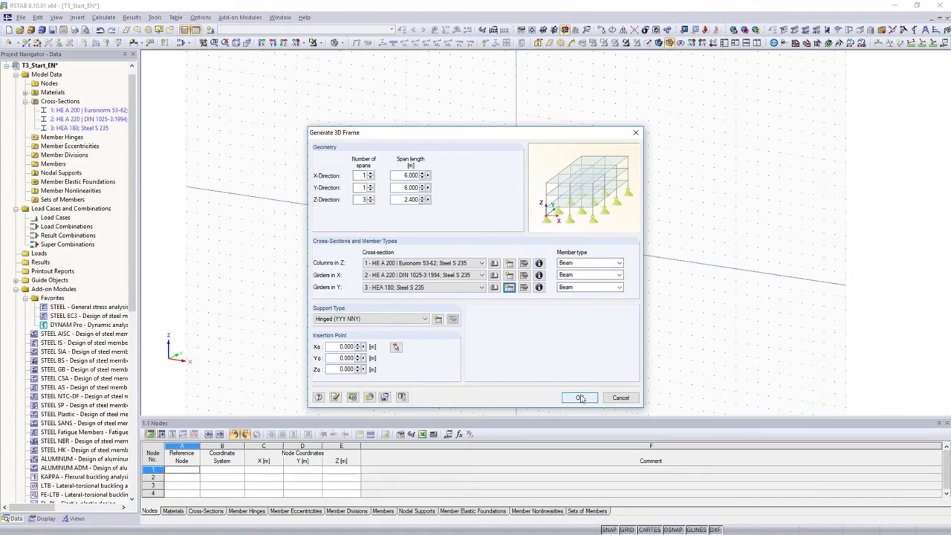
Generate the 3D frame and rotate the selected elements by 90 degrees.
left_click(581, 397)
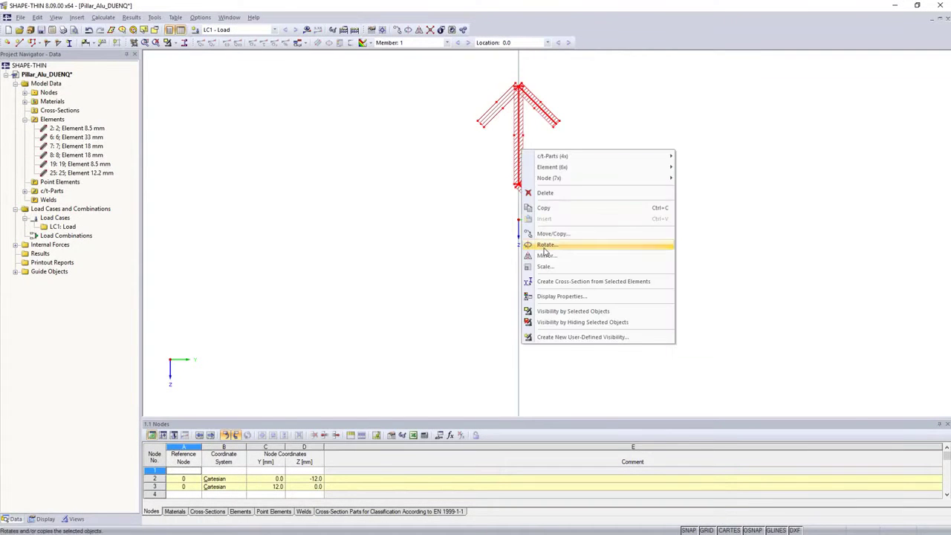
left_click(546, 245)
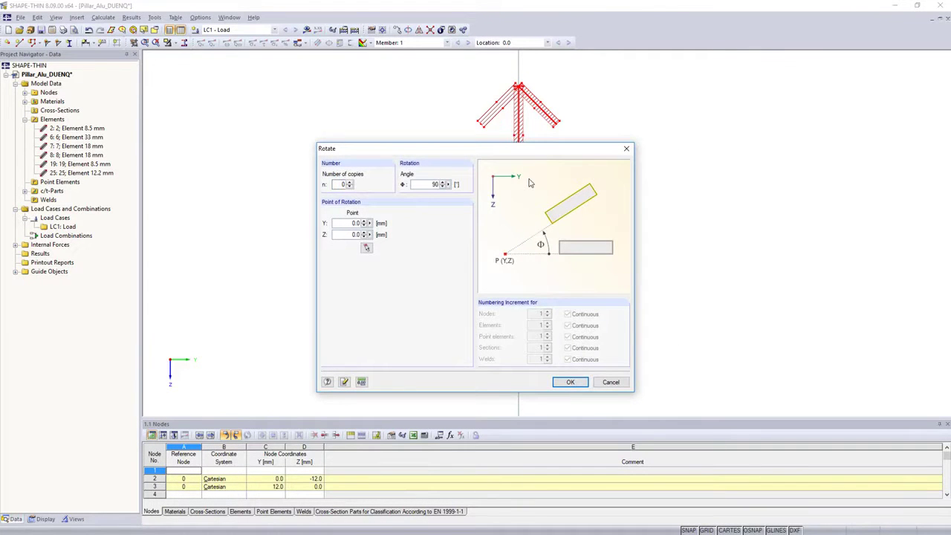
left_click(569, 382)
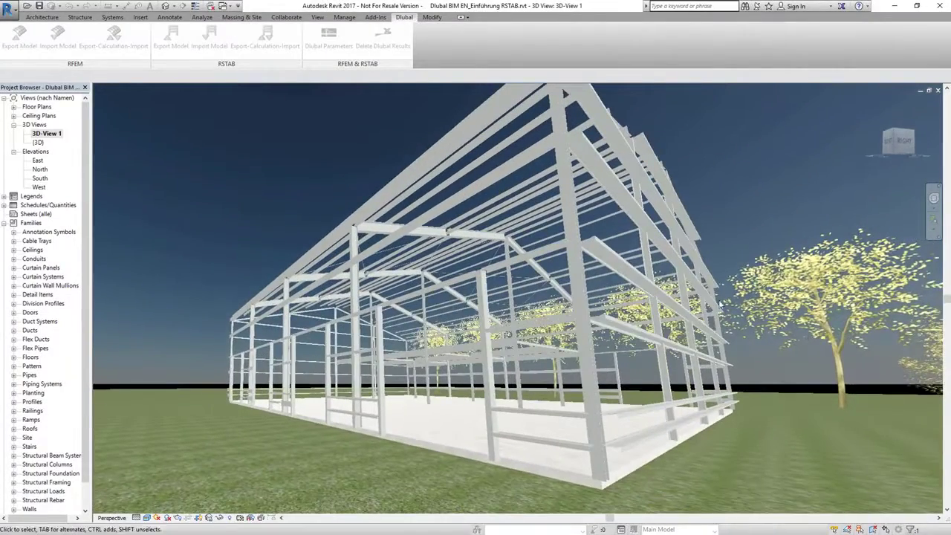
Open 3D-View 1 of the steel hall framework in Revit.
double_click(40, 177)
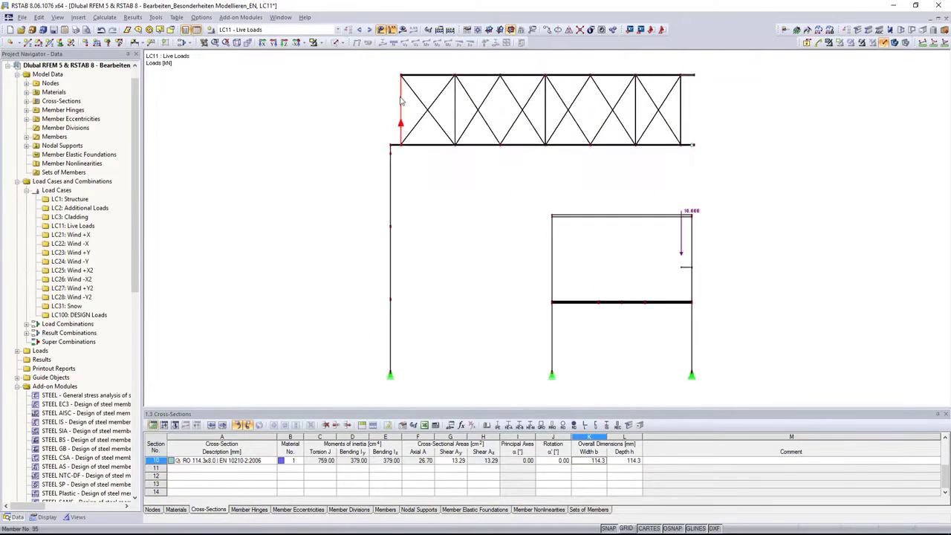
Rotate the selected truss by 10° about an axis parallel to Y.
right_click(401, 100)
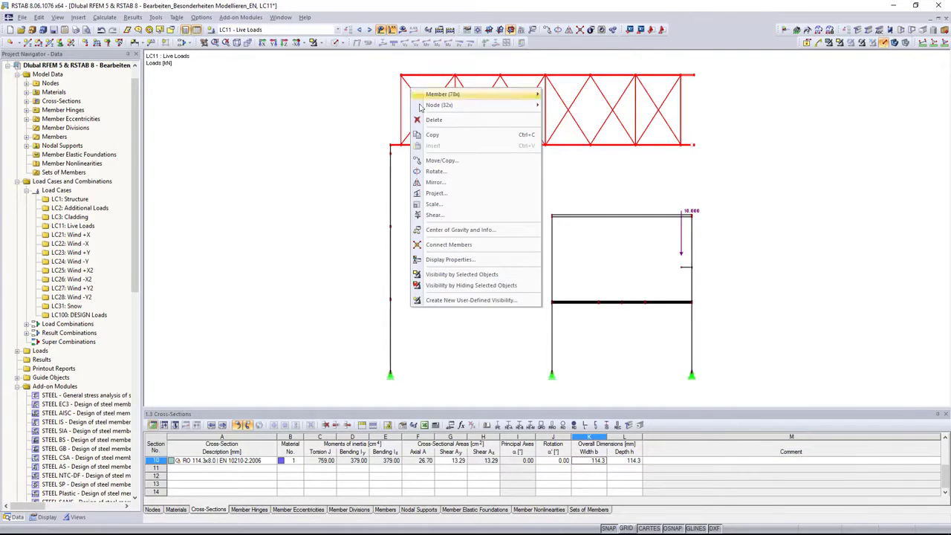
left_click(435, 170)
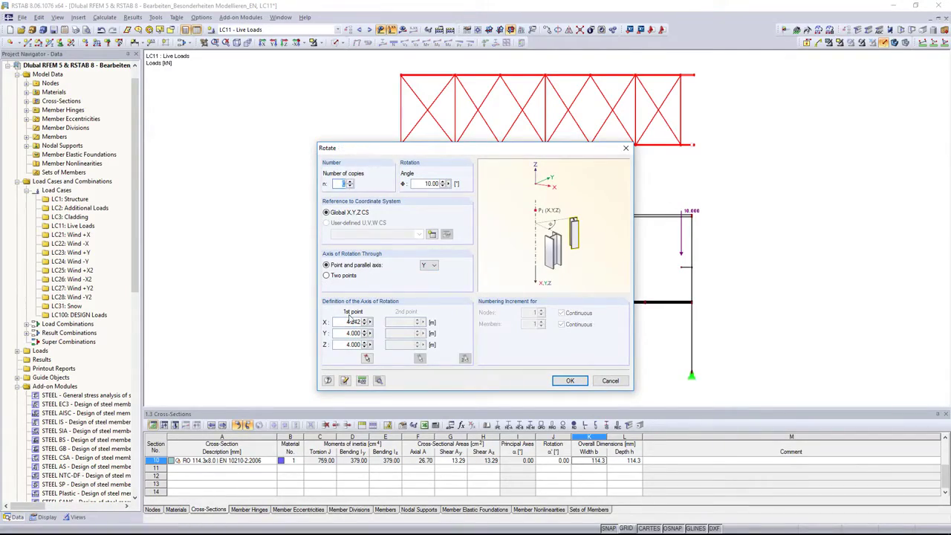
left_click(569, 381)
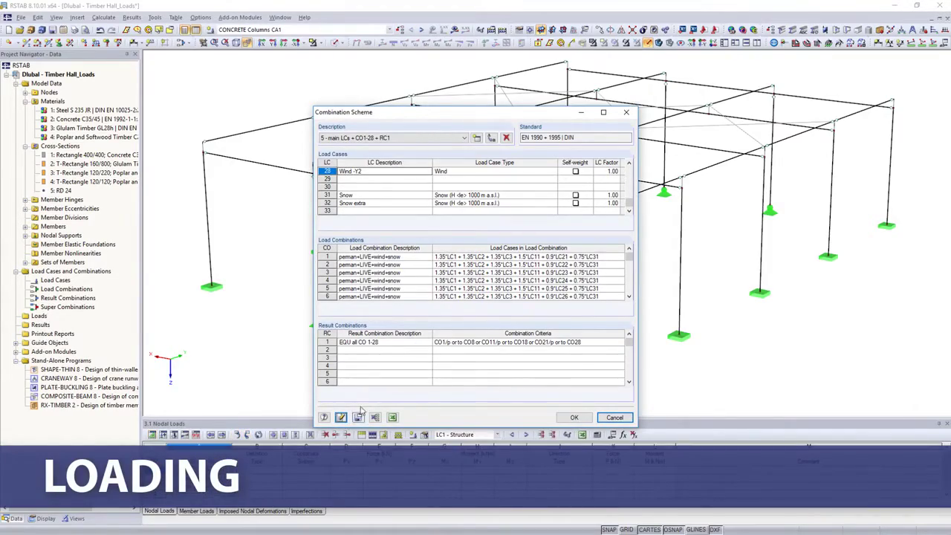
Pick the design standard in General Data, then review generated load combinations and their calculation parameters.
left_click(573, 416)
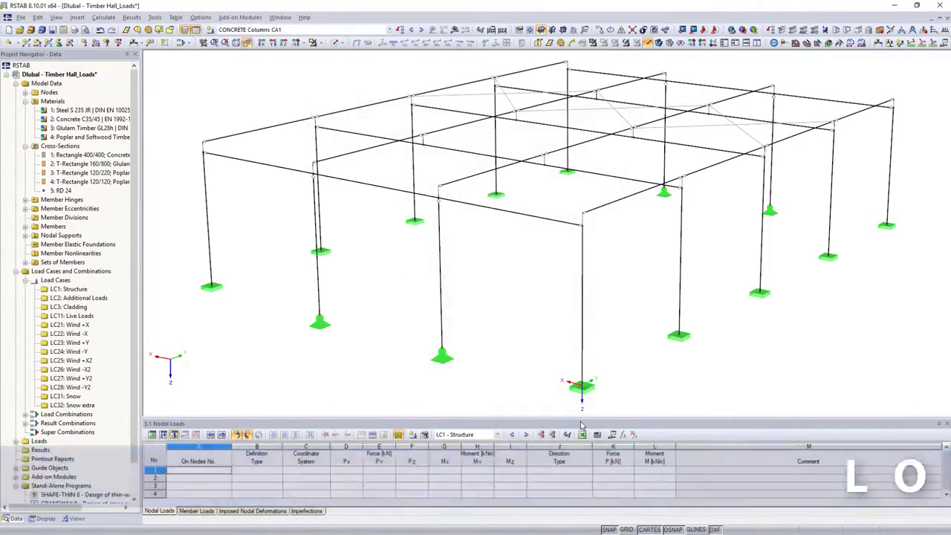
left_click(533, 266)
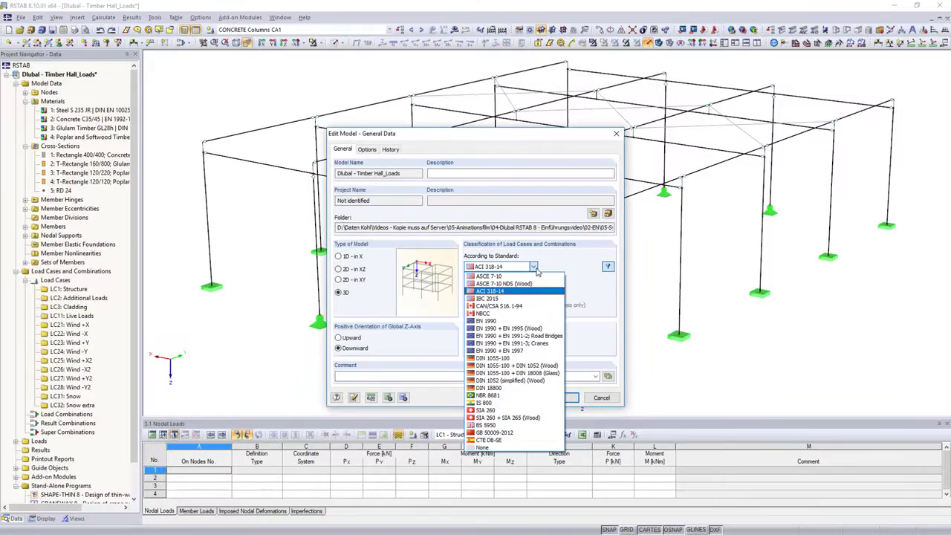
left_click(484, 320)
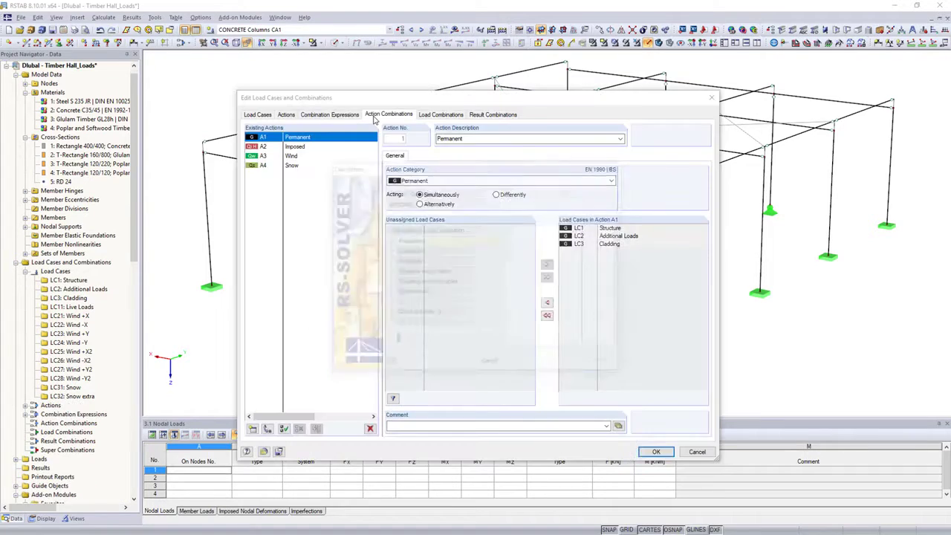
left_click(388, 114)
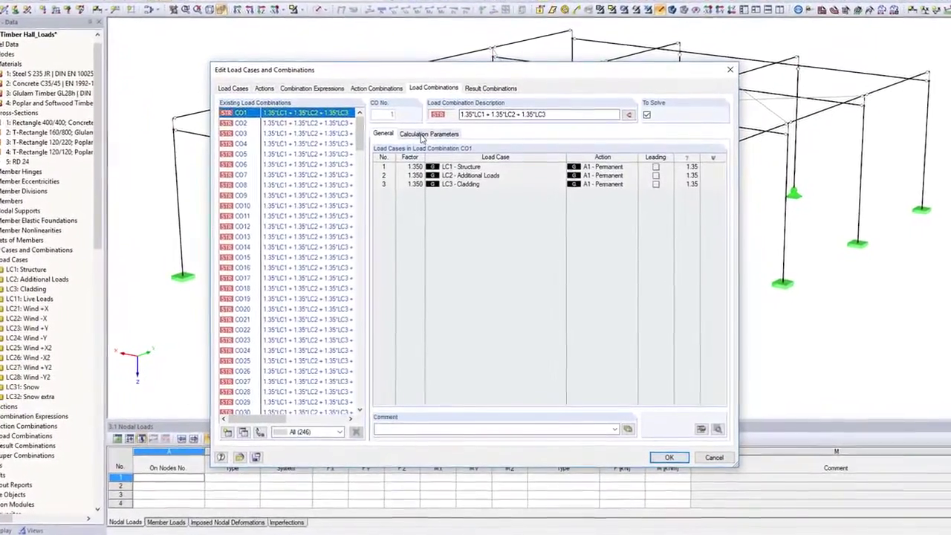
left_click(429, 134)
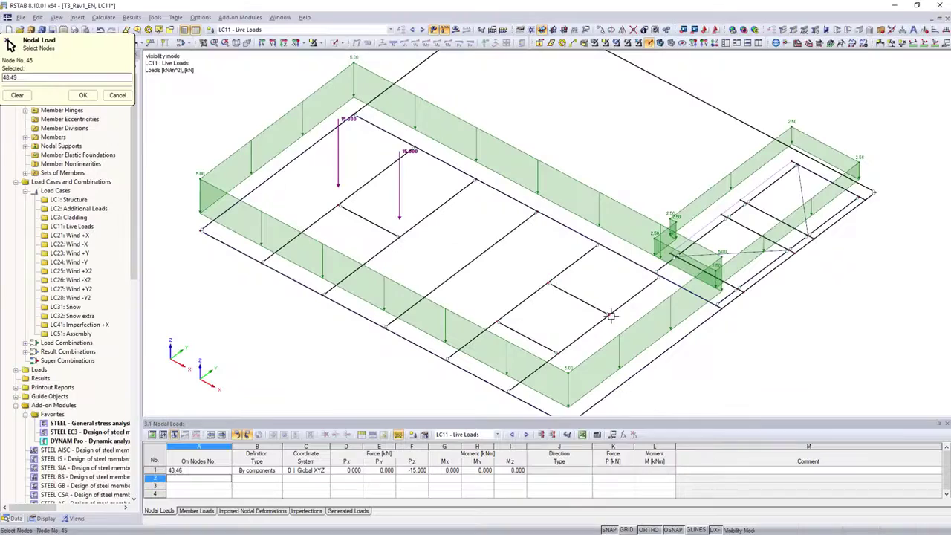
Apply a -10 kN nodal load to nodes 44, 45, 48, 49 and generate wind loads on side D-A.
left_click(83, 95)
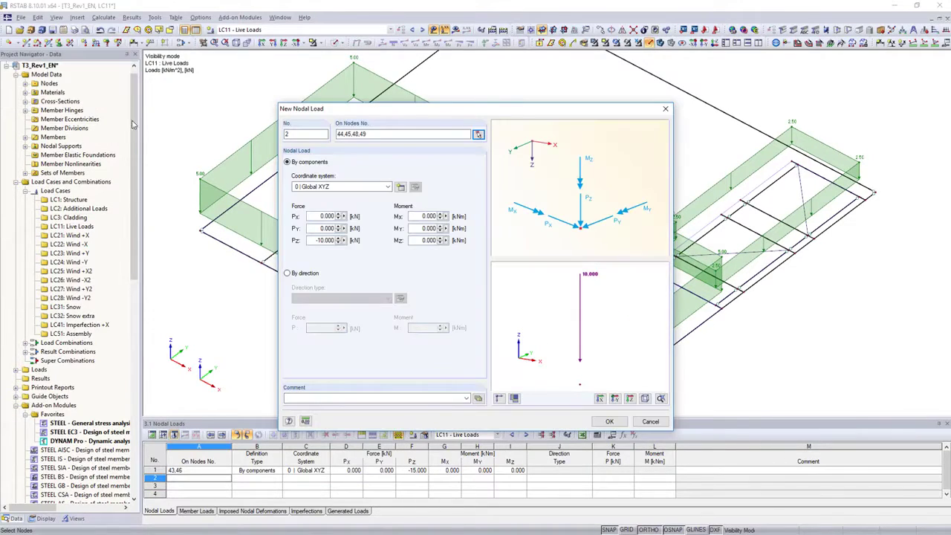
left_click(609, 421)
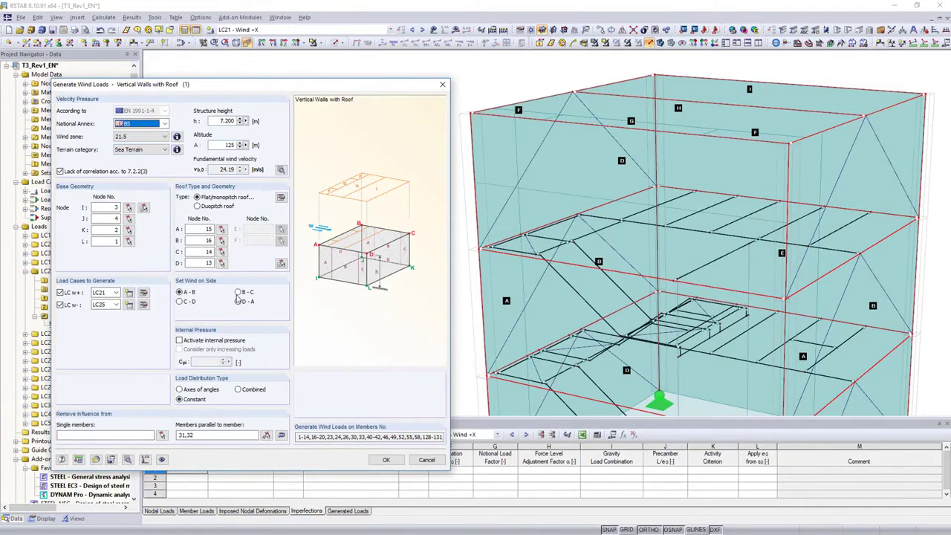
left_click(239, 302)
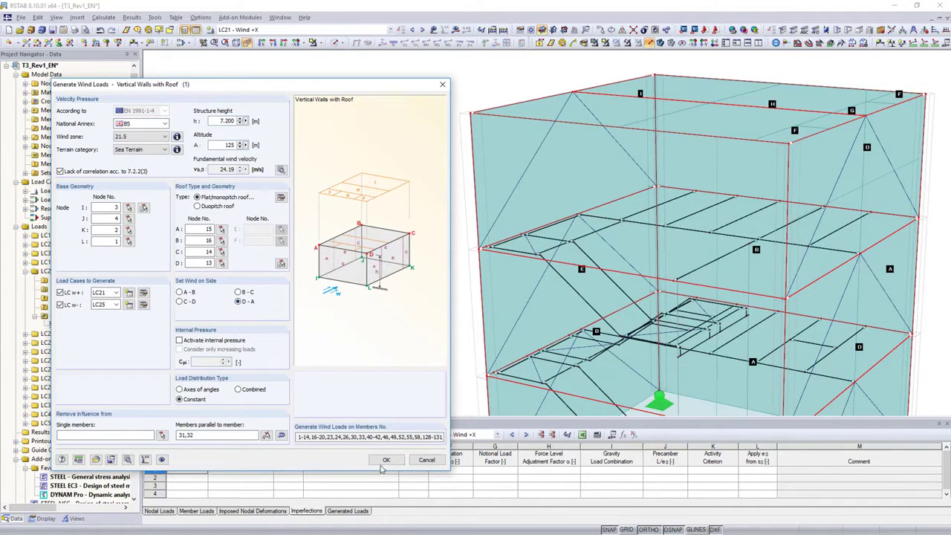
left_click(387, 459)
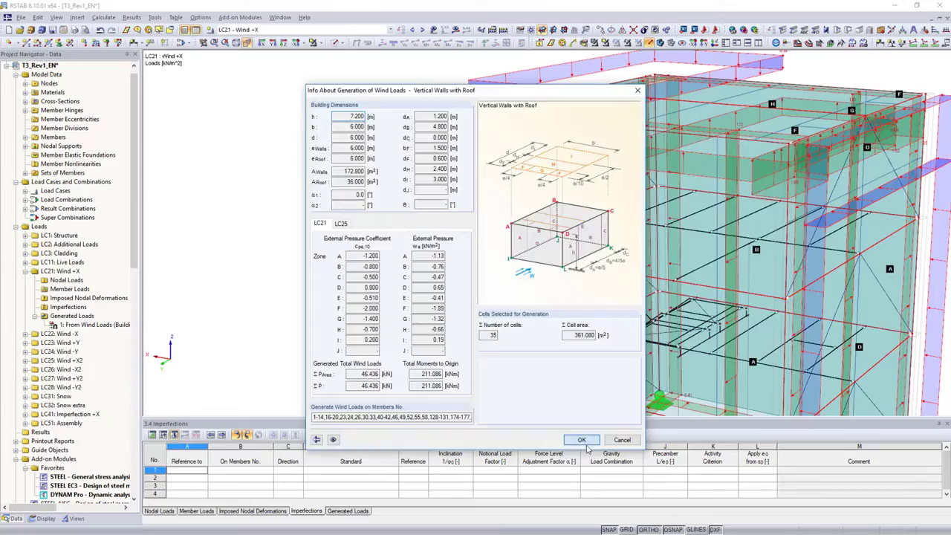
left_click(582, 439)
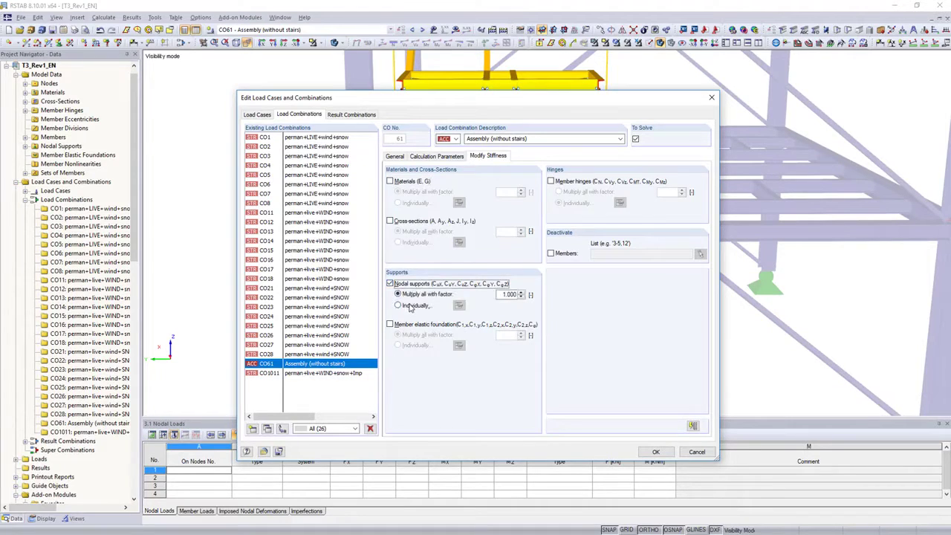
Deactivate the stair members in CO61 Modify Stiffness and show My and Vz member diagrams.
left_click(398, 305)
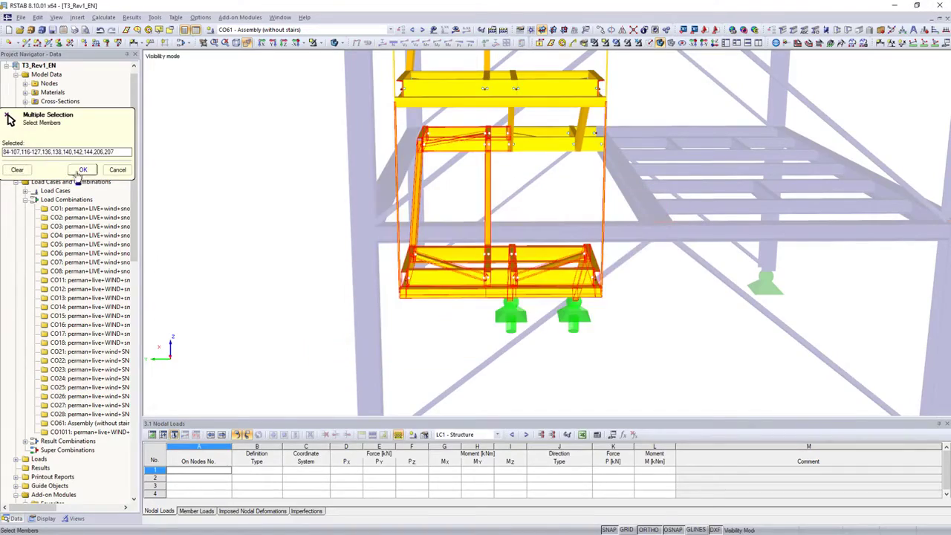
left_click(82, 169)
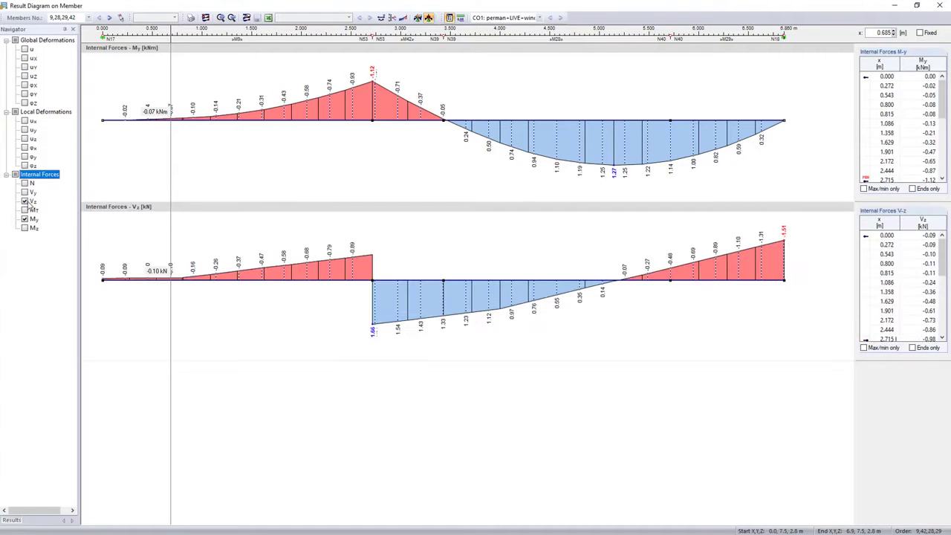
left_click(24, 49)
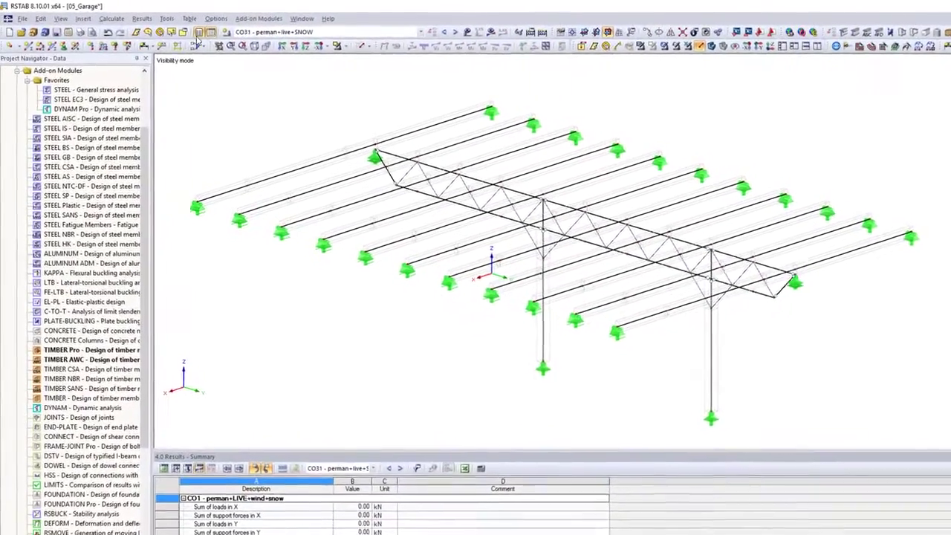
Run the timber member design calculation from the add-on modules, then reopen the add-on list.
left_click(258, 19)
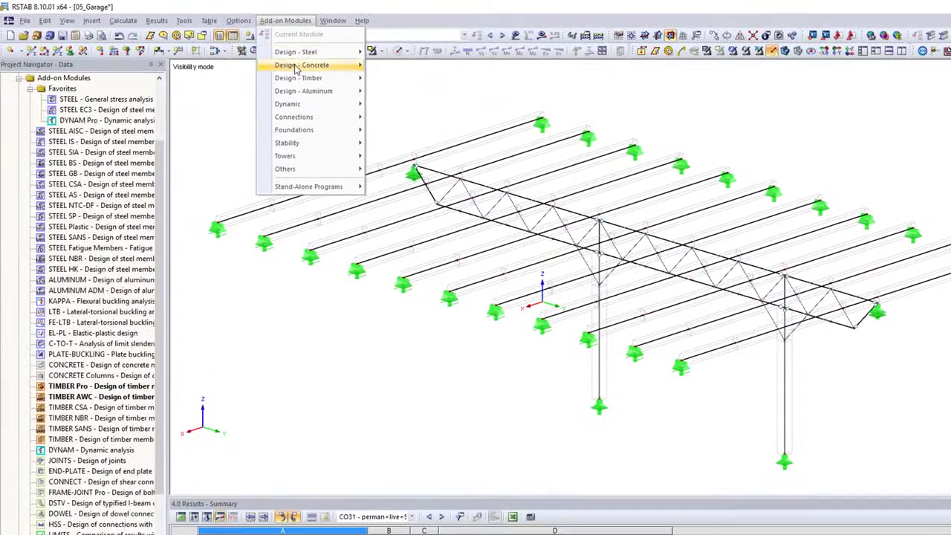
mouse_move(298, 78)
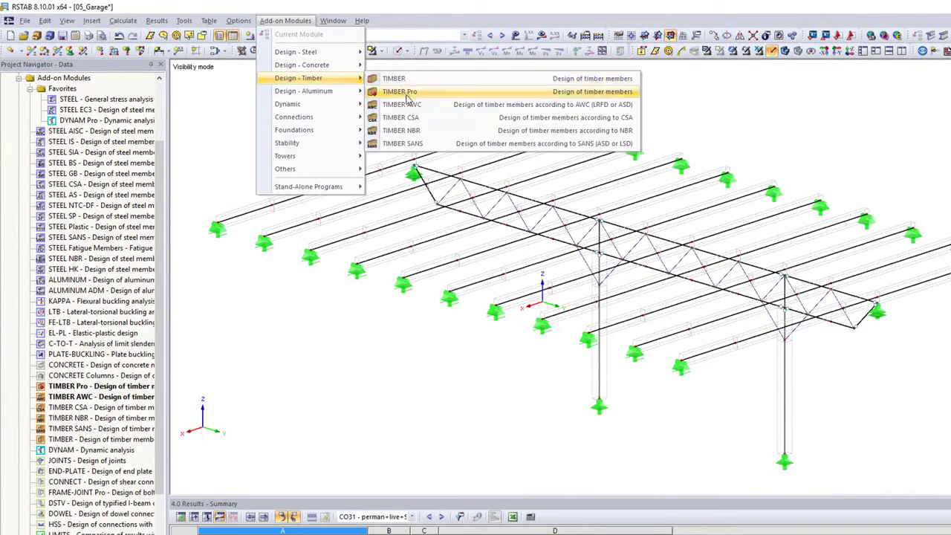
left_click(401, 104)
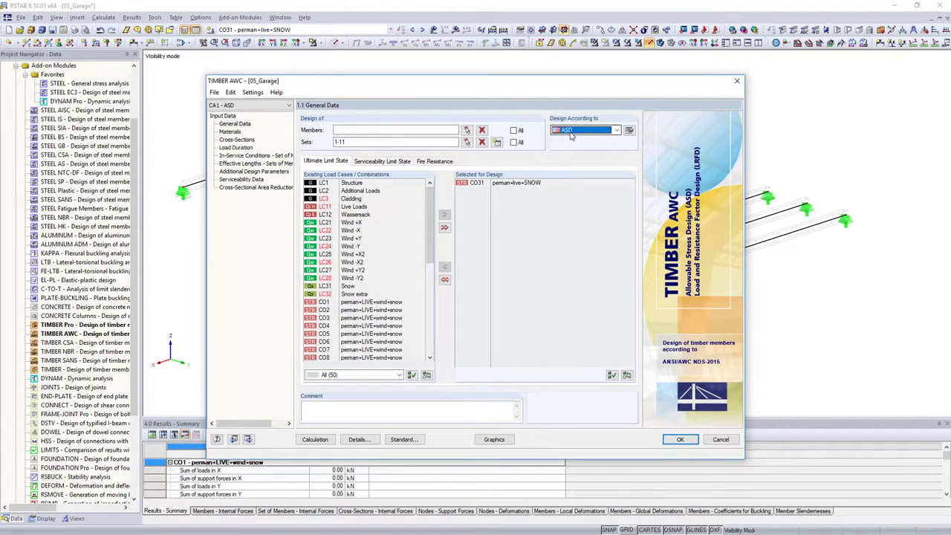
left_click(256, 164)
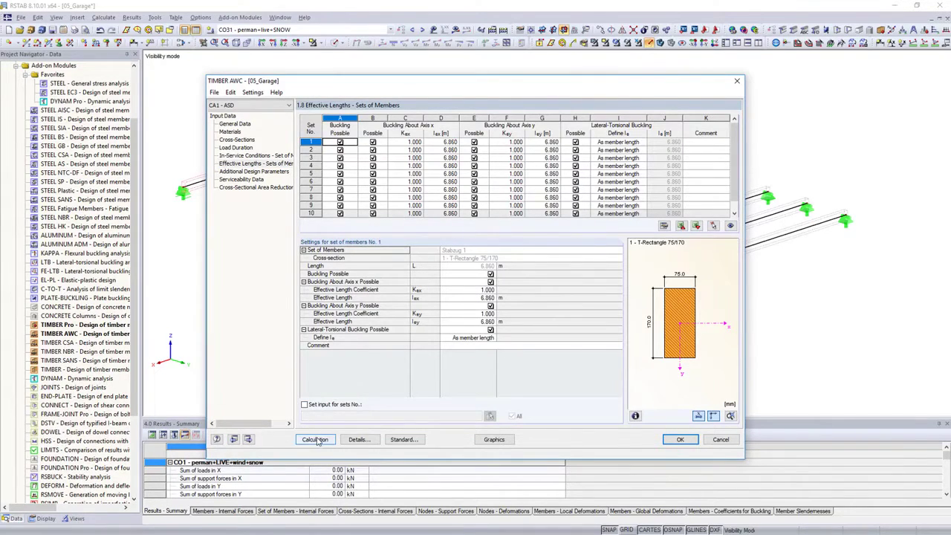
left_click(315, 439)
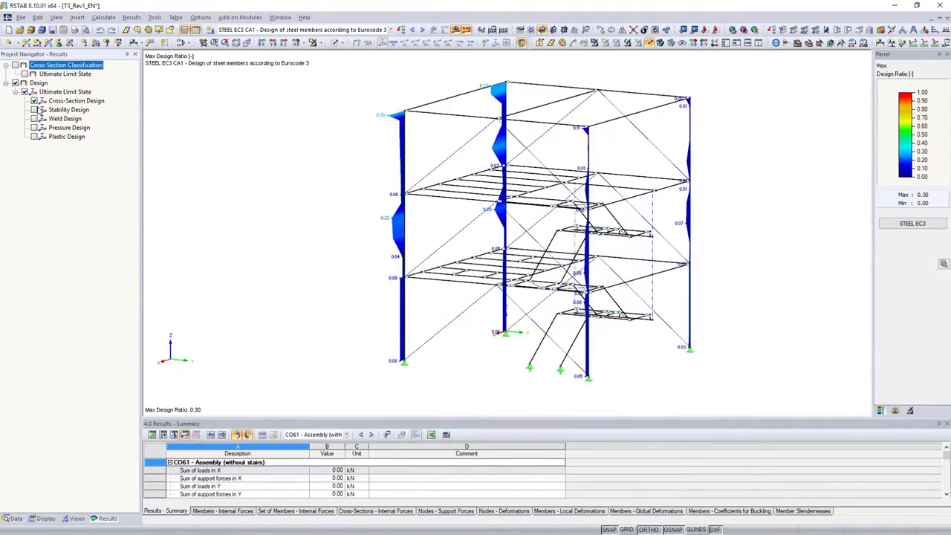
left_click(239, 18)
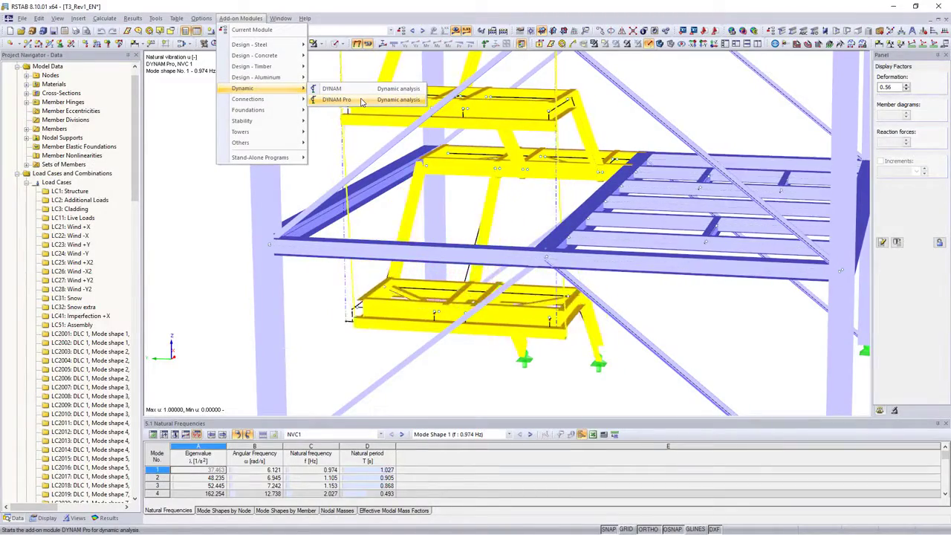
Launch DYNAM Pro and review response spectrum RS1 defined to EN 1998-1.
left_click(336, 100)
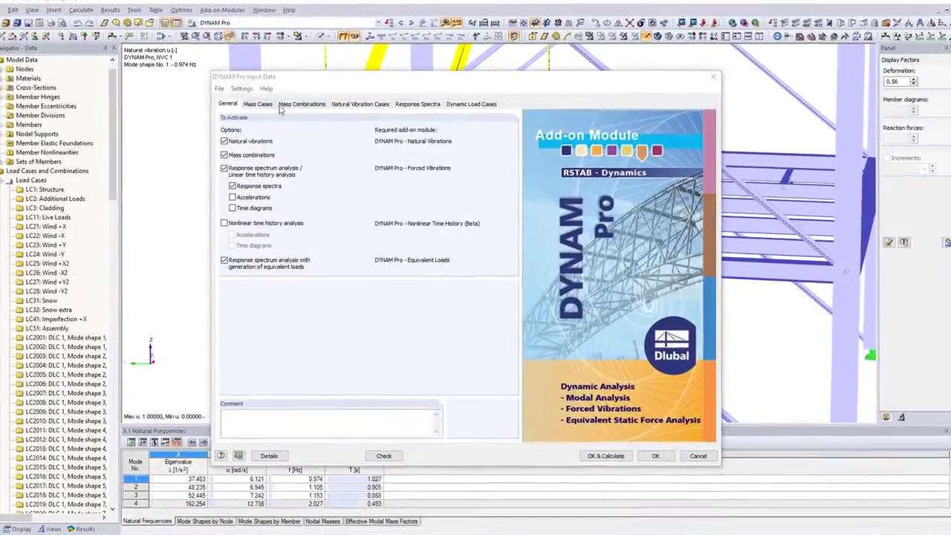
left_click(386, 90)
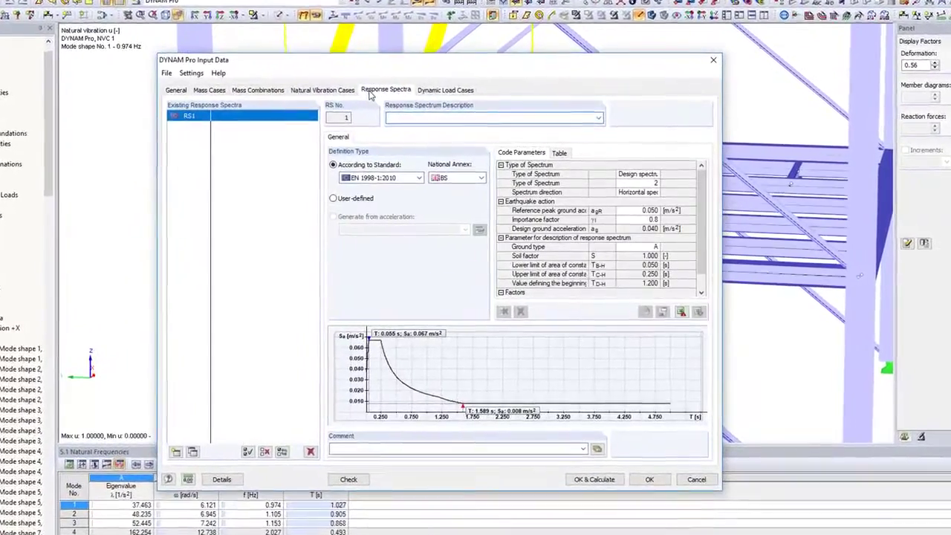
left_click(445, 89)
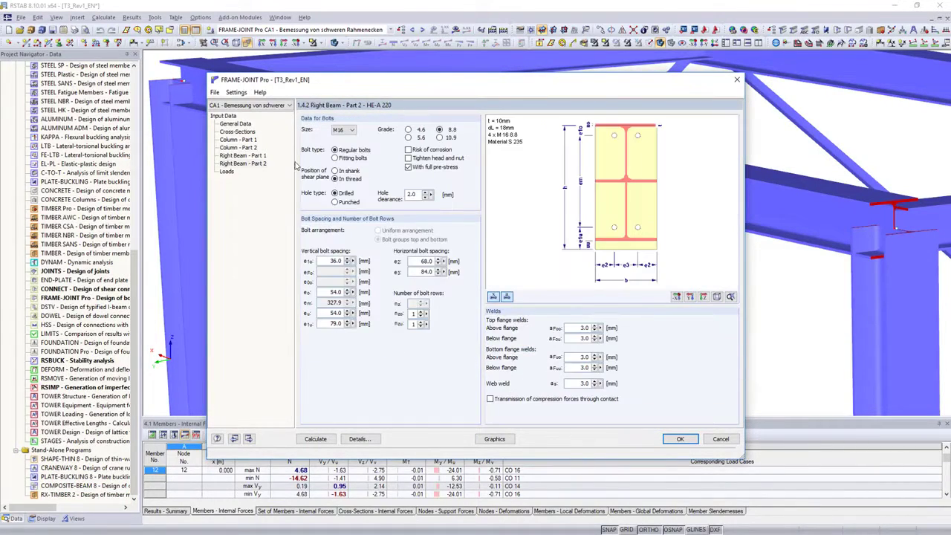
Set the FRAME-JOINT Pro bolts to grade 10.9 and orbit the rendered joints.
left_click(439, 139)
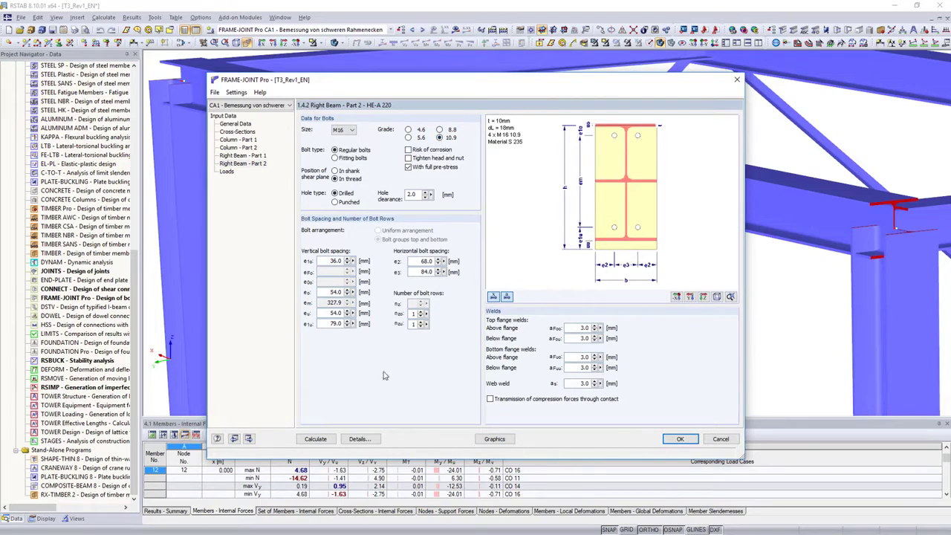
left_click(315, 439)
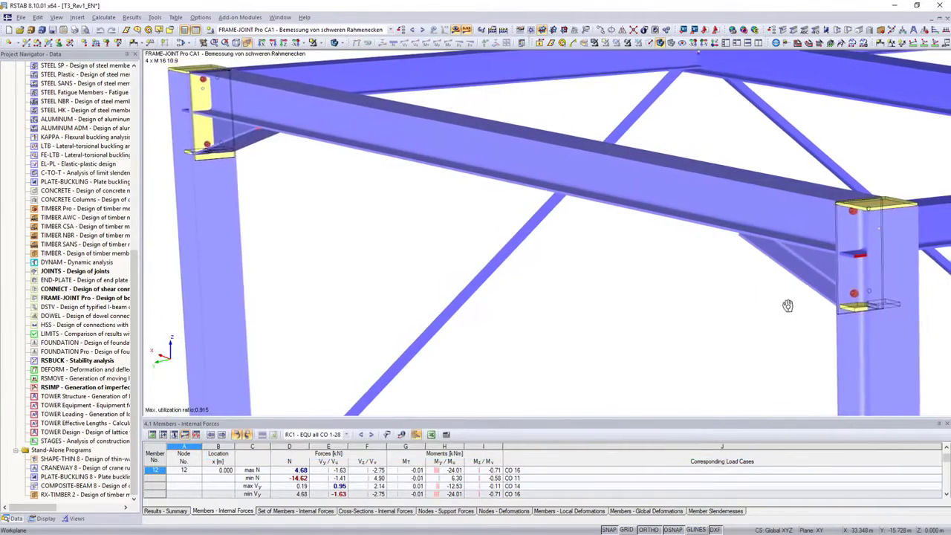
left_click_drag(787, 306, 808, 239)
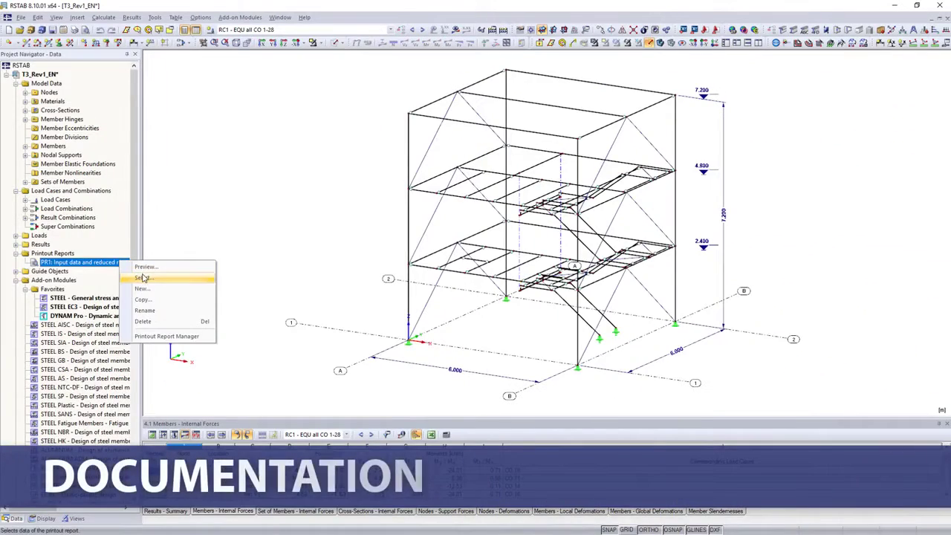
Check PR1's model data and load case tables, then add the STEEL CA1 stress-ratio graphic to PR1.
left_click(144, 278)
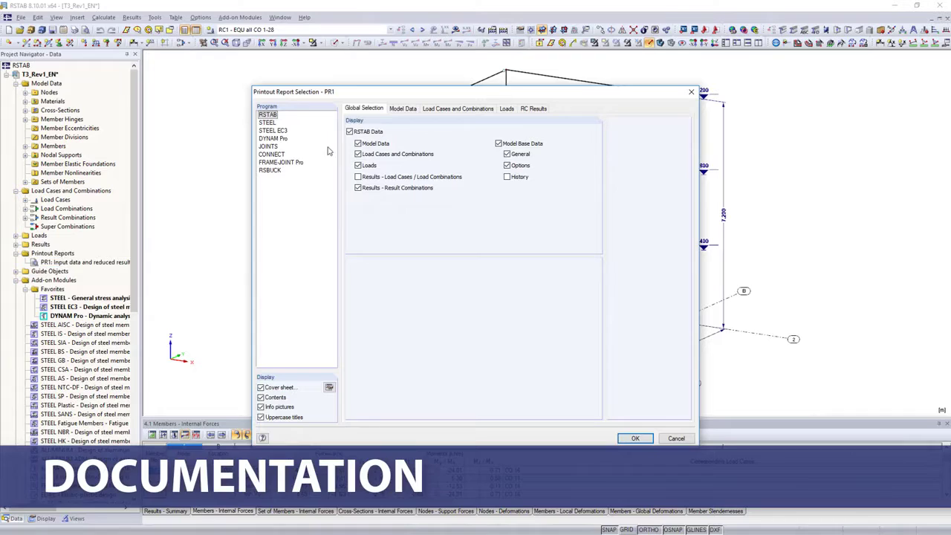
left_click(402, 109)
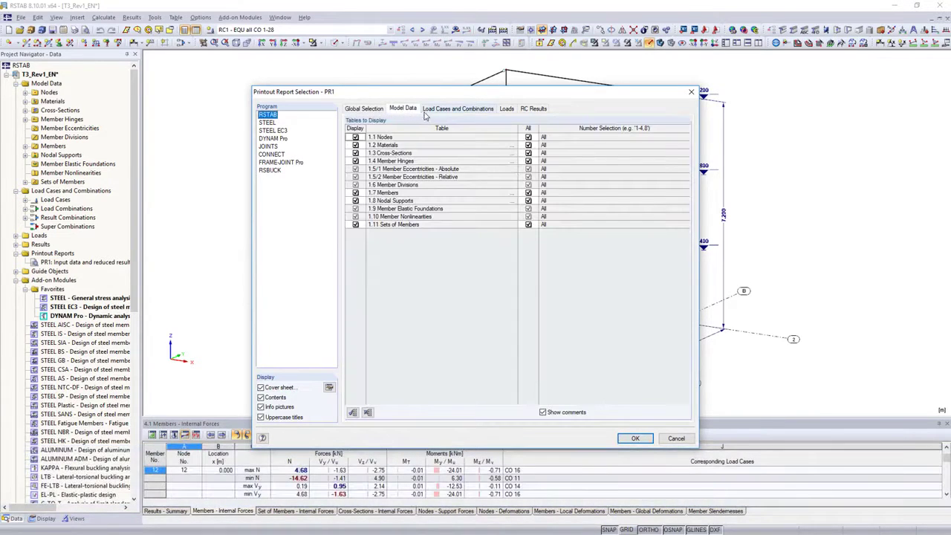
left_click(457, 108)
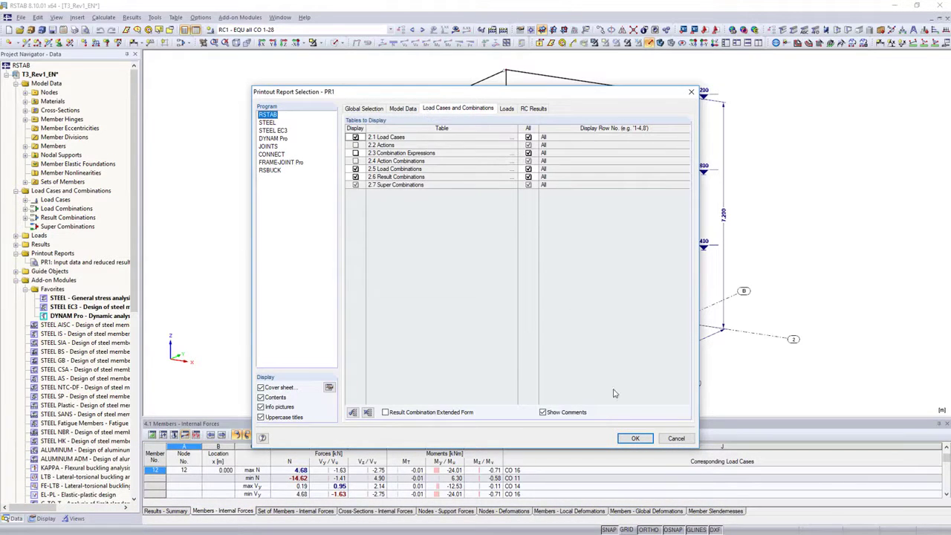
left_click(676, 437)
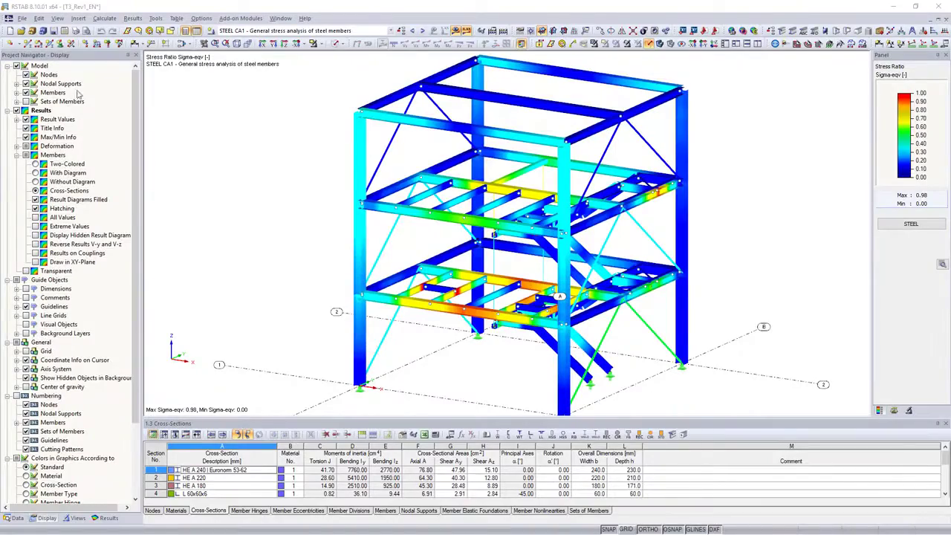
left_click(75, 30)
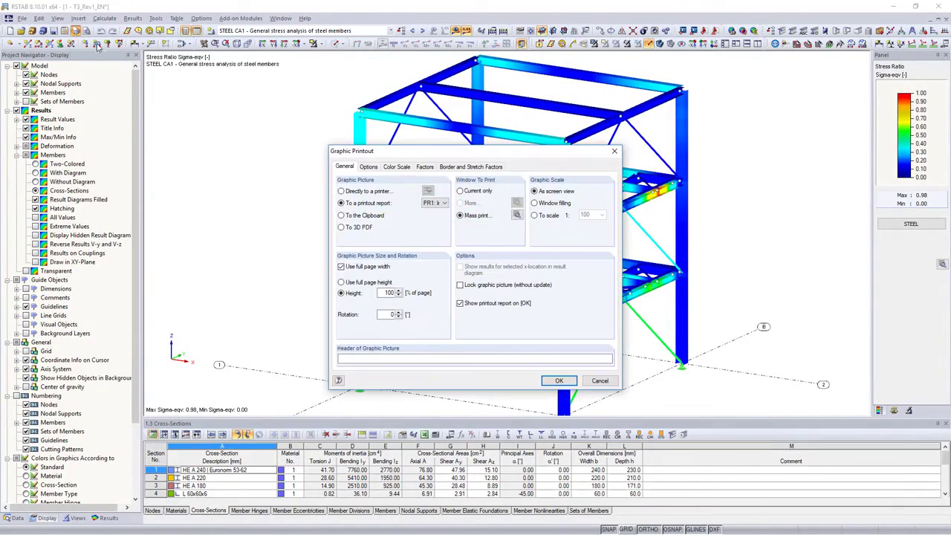
left_click(559, 381)
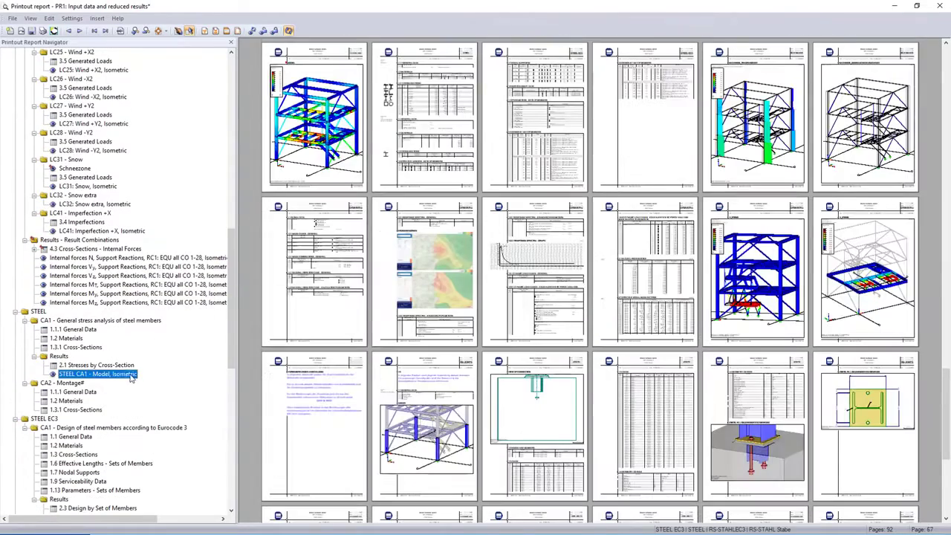
Close the printout report window.
left_click(13, 19)
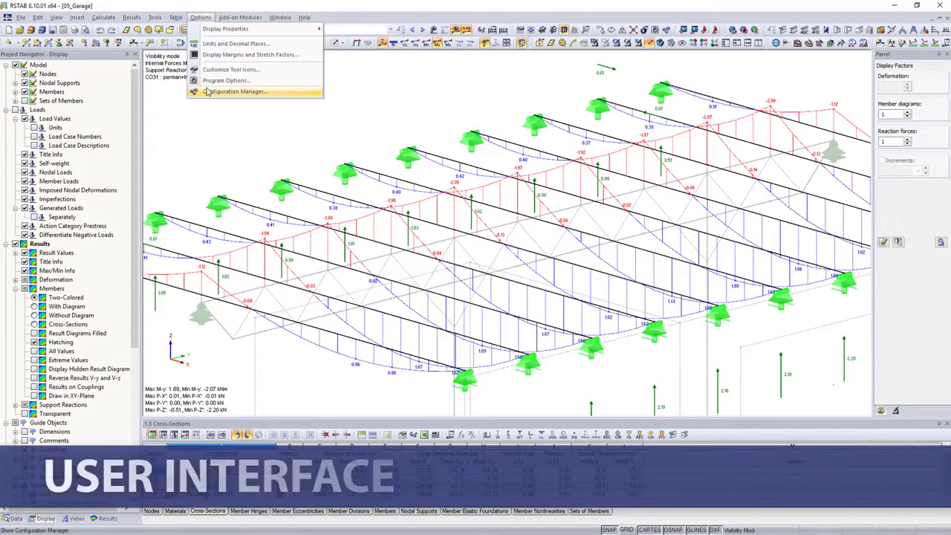
Set Generated Loads relative size limits in Display Properties, then view the Program Options tab.
left_click(236, 91)
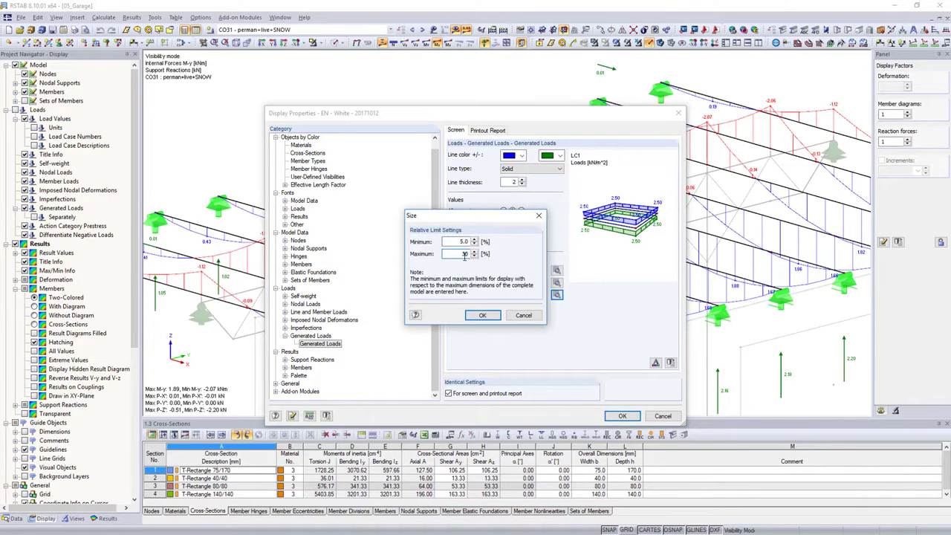
left_click(482, 315)
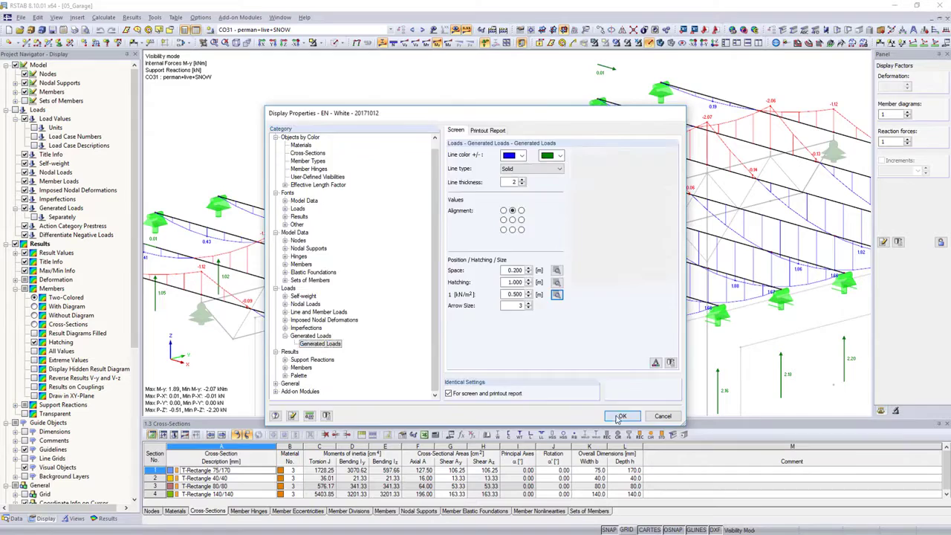
left_click(622, 416)
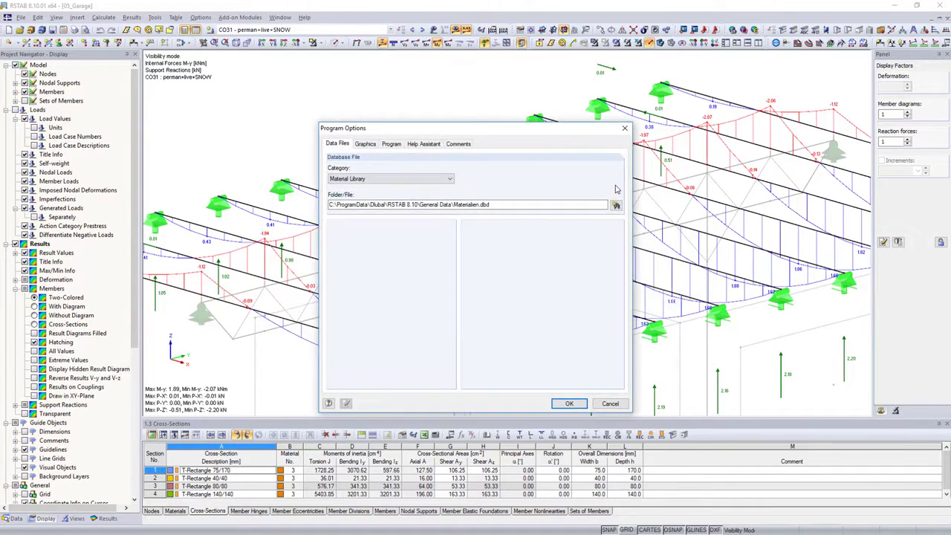
left_click(391, 143)
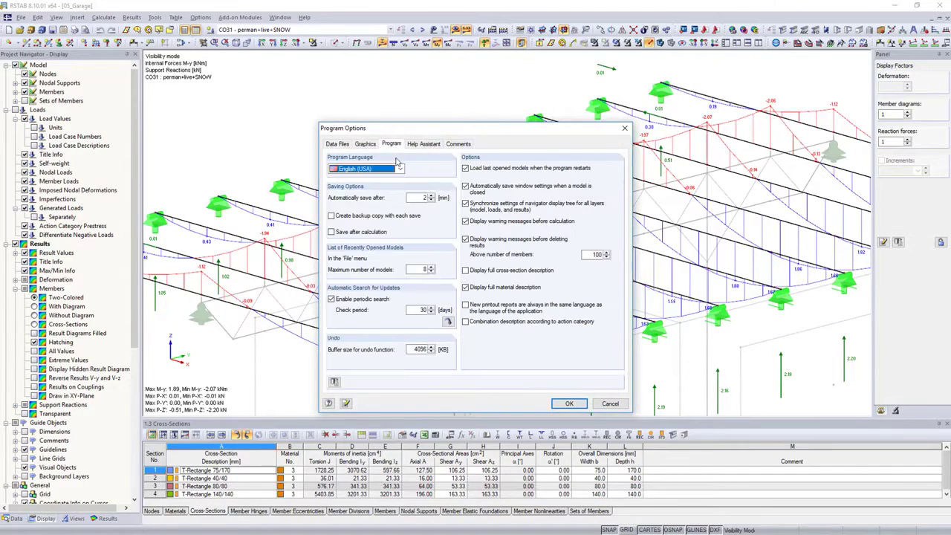
left_click(399, 169)
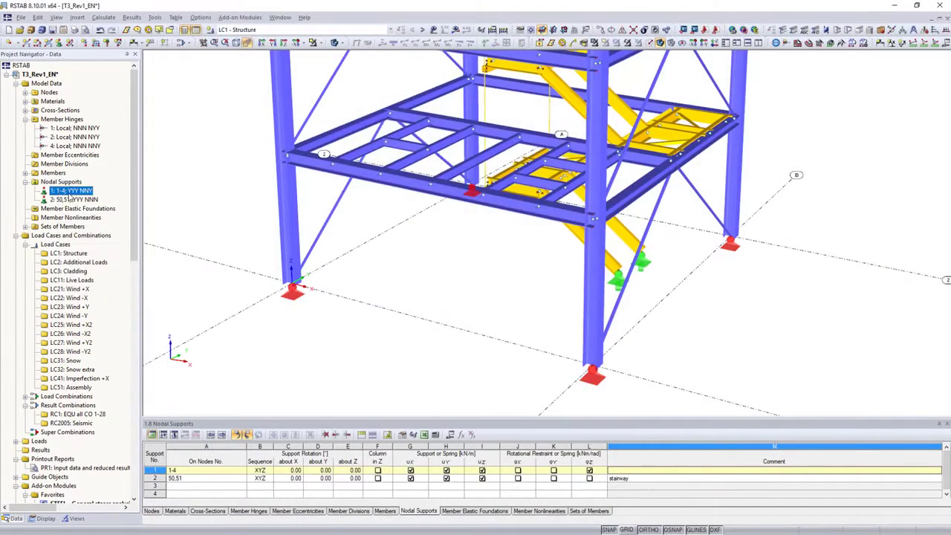
Change nodal support 1's φZ restraint from free rotation to a rotational spring.
double_click(71, 190)
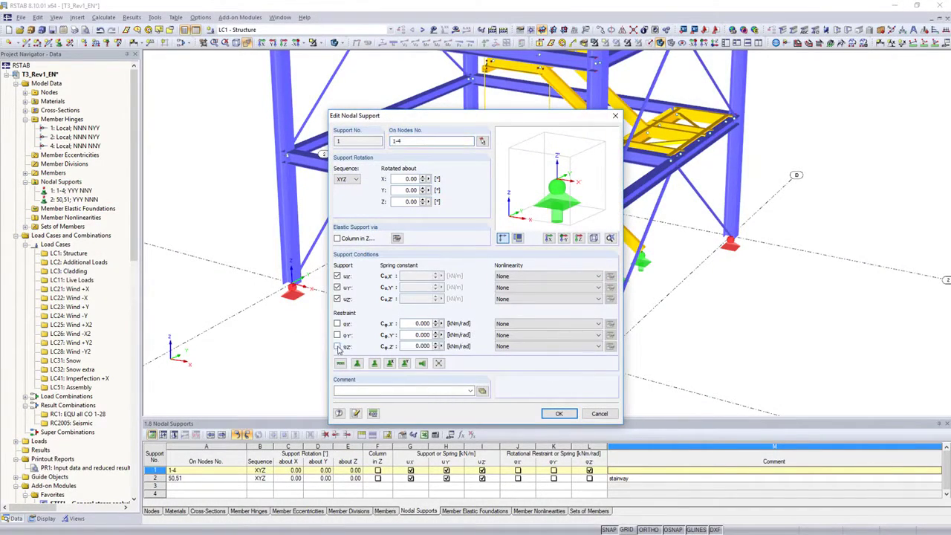
left_click(558, 413)
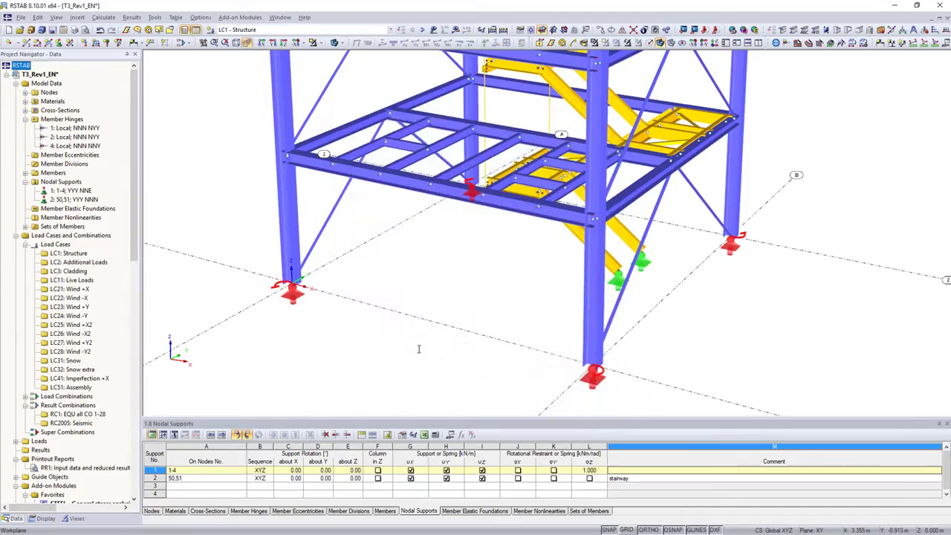
left_click(587, 469)
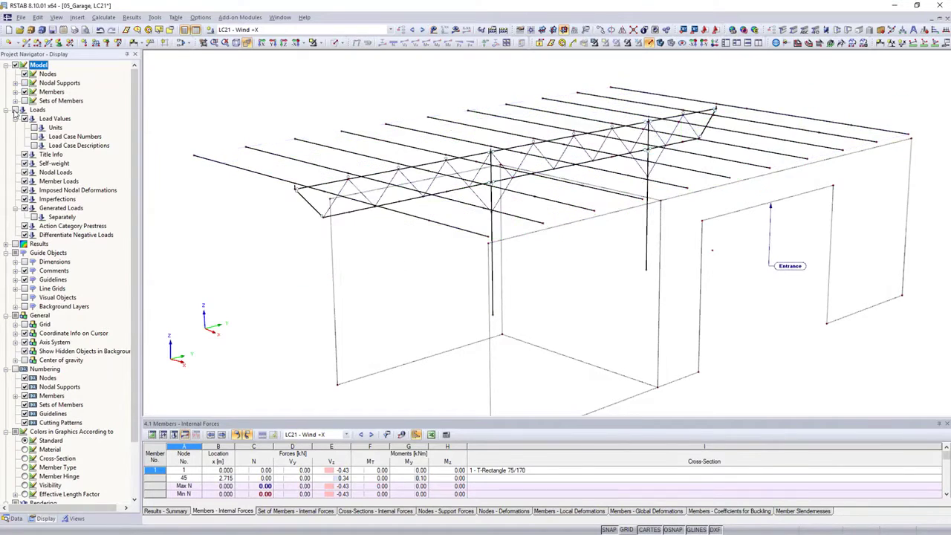
Render members as solids, show the person and car objects, and select the T3 node-numbering view.
left_click(660, 42)
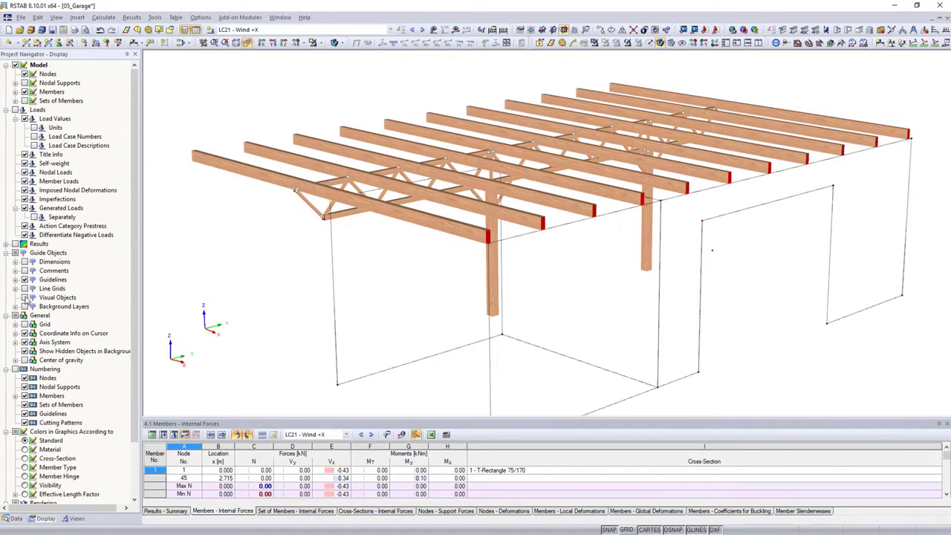
left_click(15, 244)
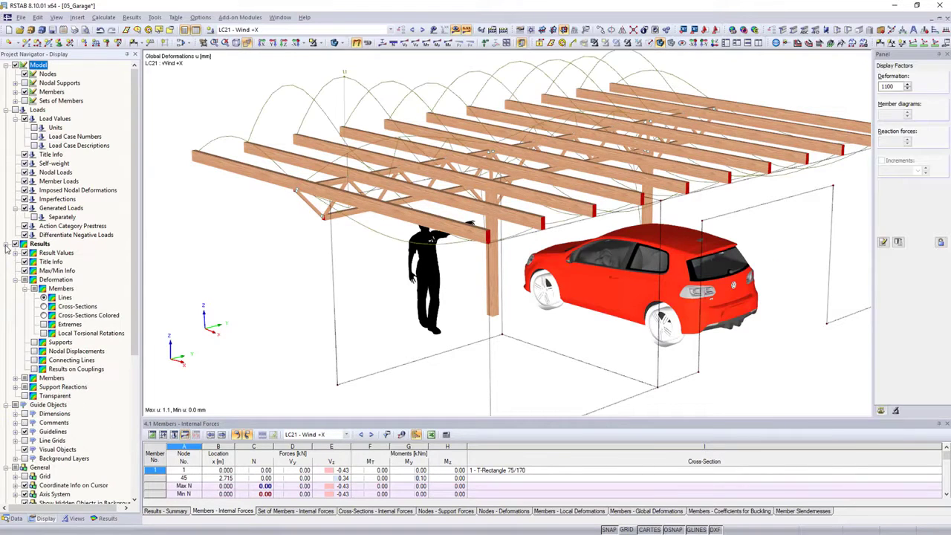
left_click(51, 315)
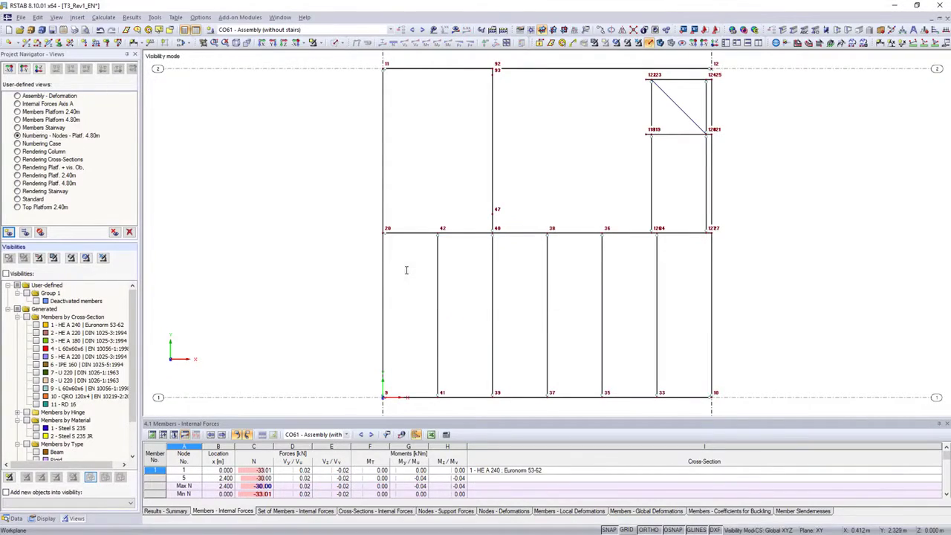
left_click(49, 95)
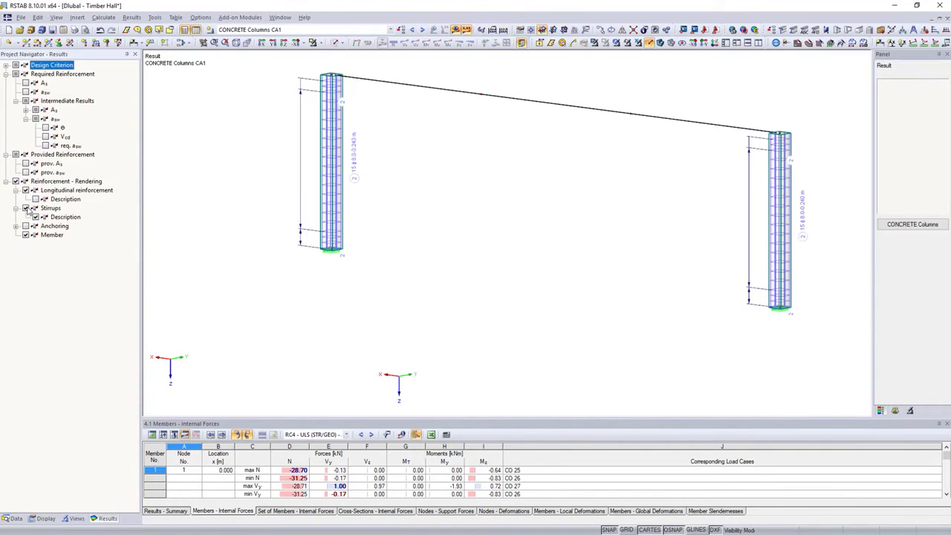
Tick prov. asw to display the provided stirrup reinforcement on the concrete column.
left_click(34, 172)
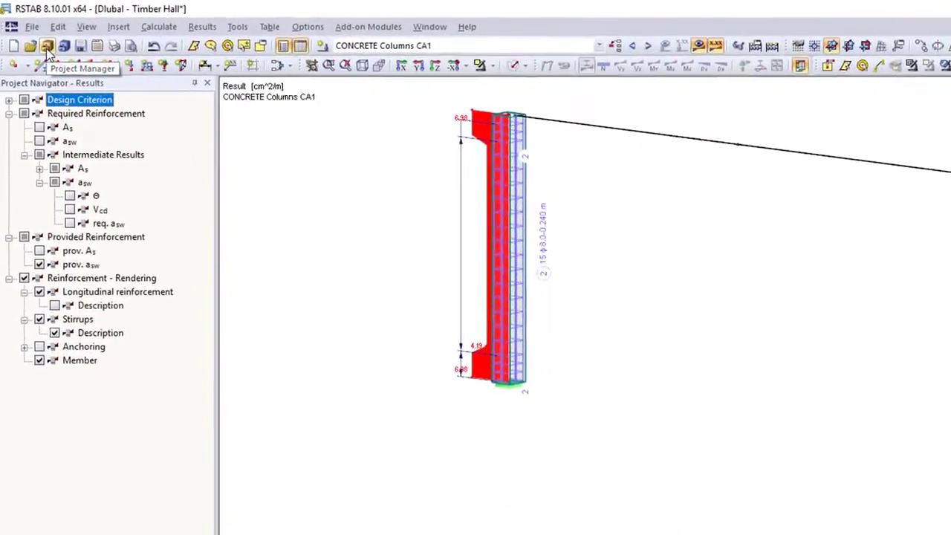
Open the Dlubal Project Manager and filter the transfer-tower project's model list to RSTAB.
left_click(47, 46)
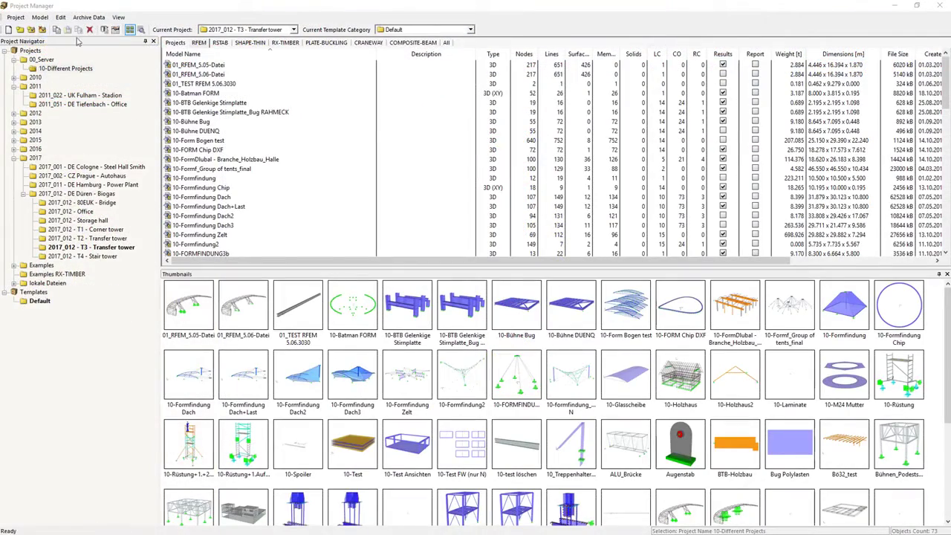
left_click(220, 43)
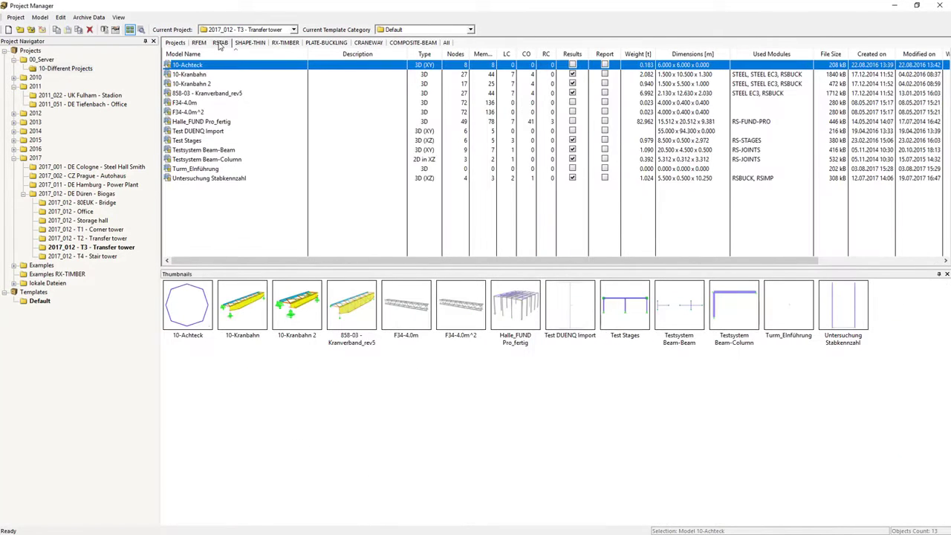